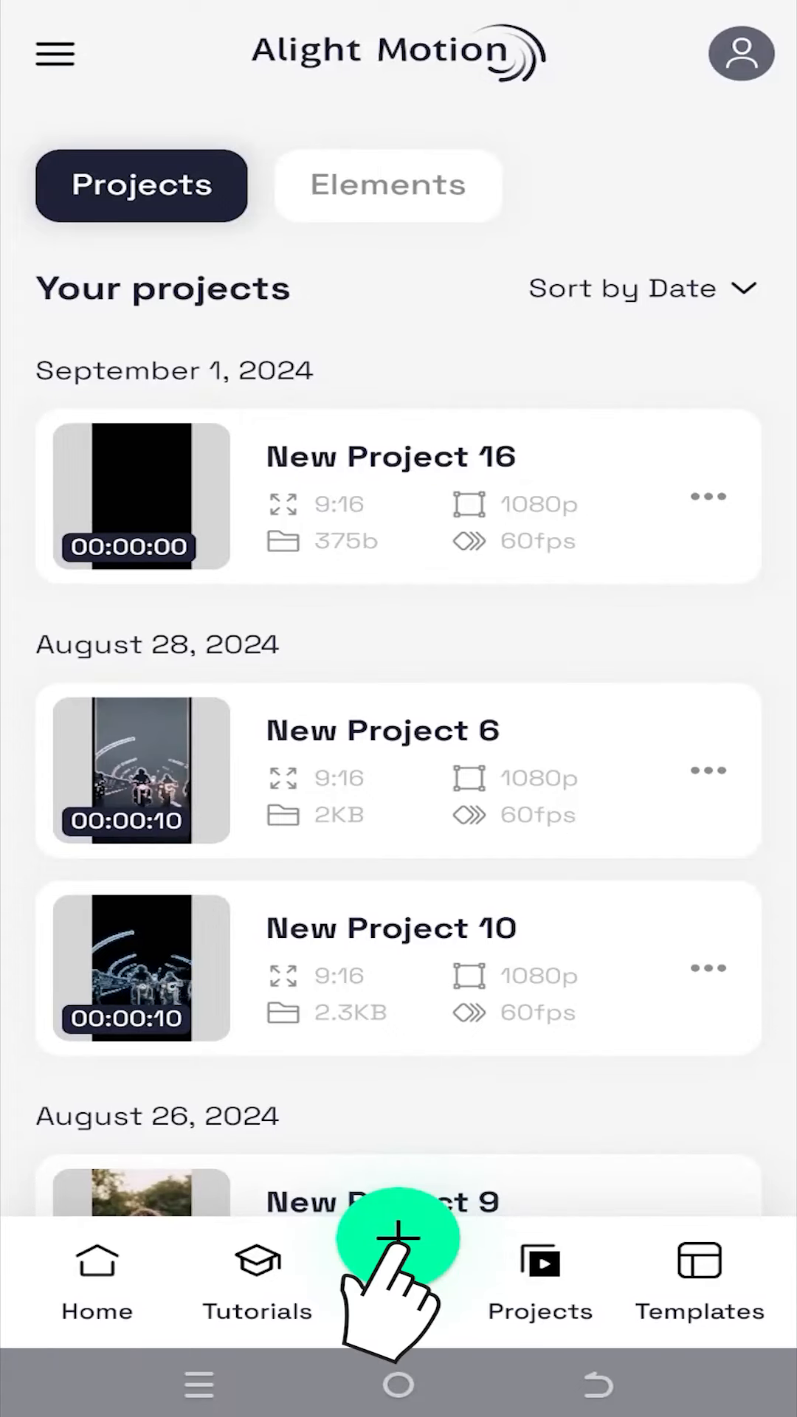
# Start New Project 17 with a 9:16 portrait frame (1080×1920, 60 fps)
pyautogui.click(398, 1259)
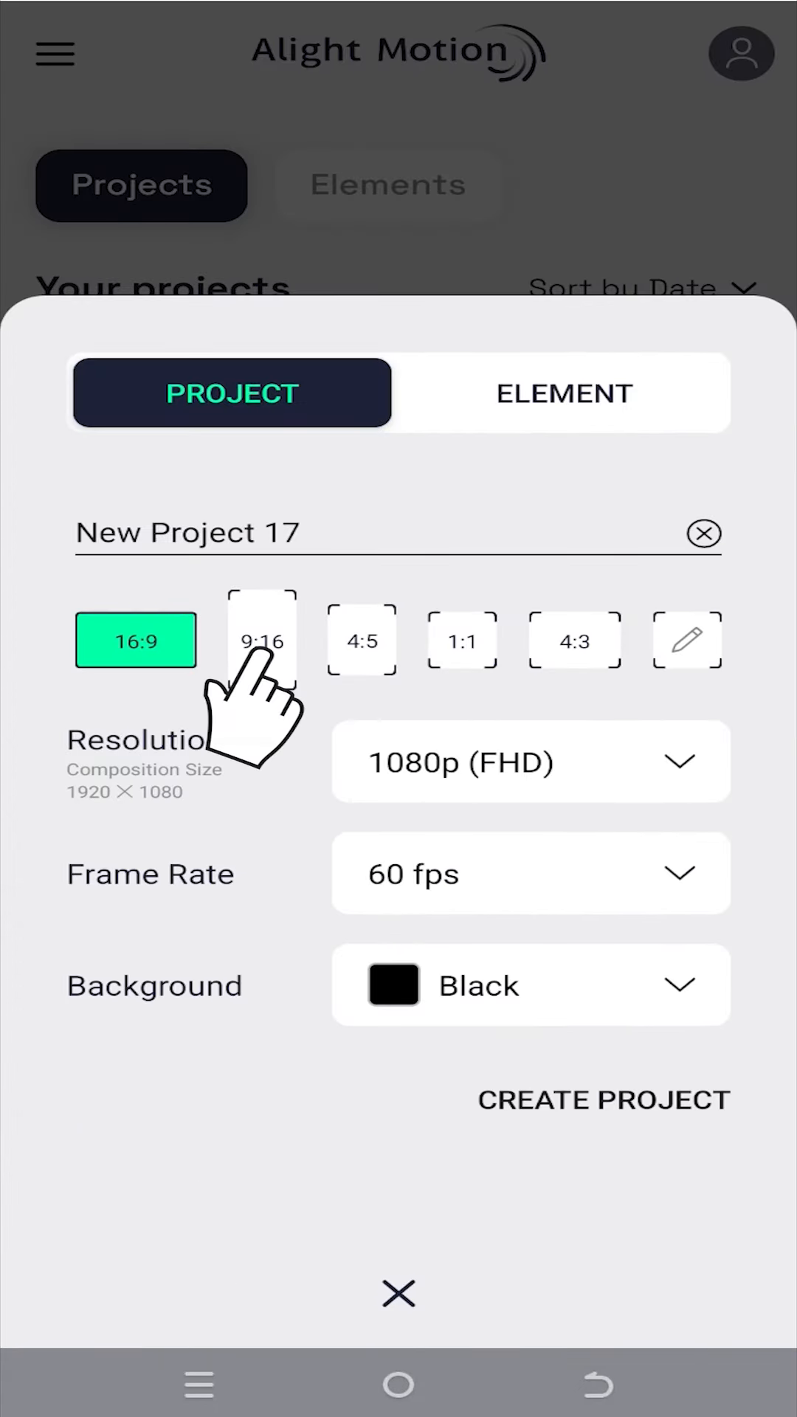
pyautogui.click(261, 640)
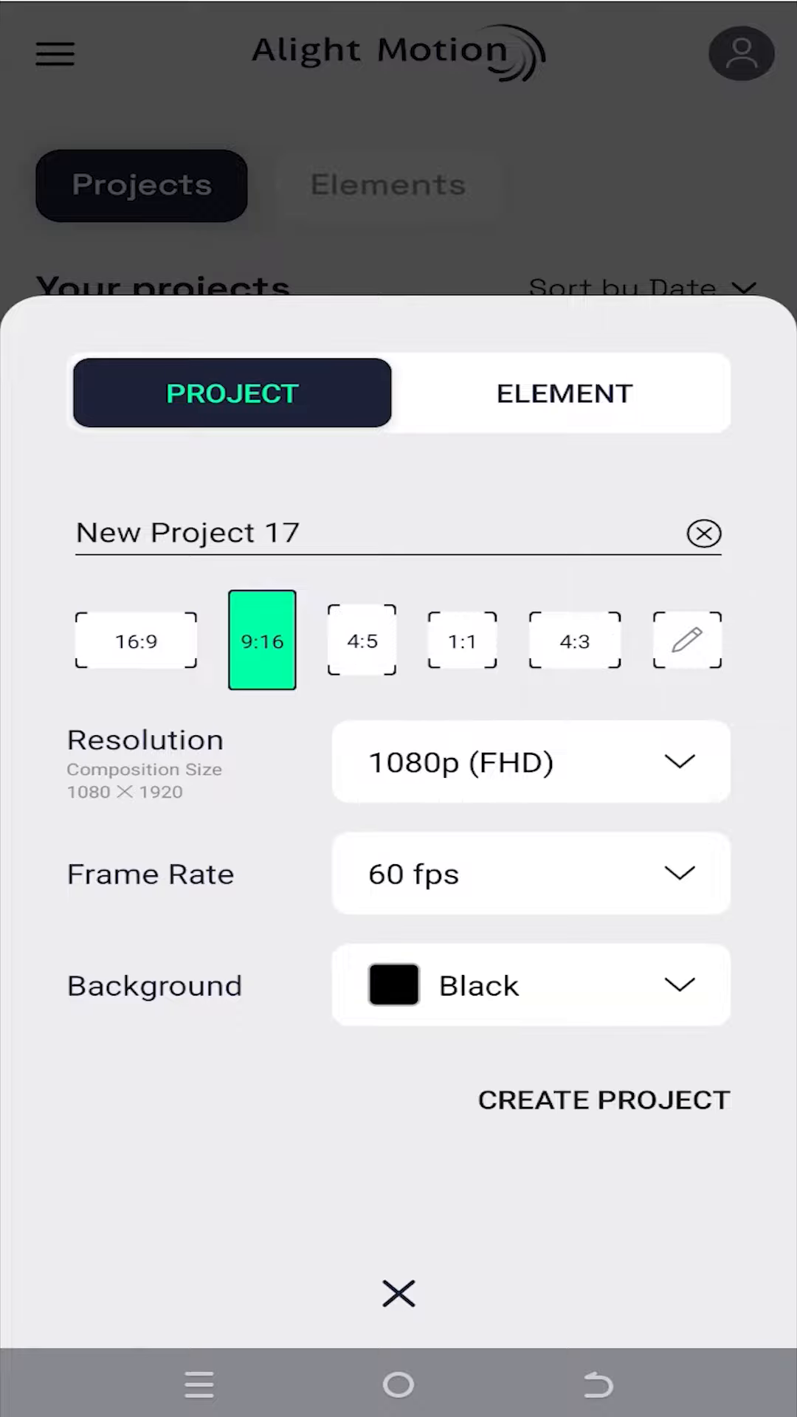
# Create the project and add Hiking_Female.mp4 from device media as the first layer
pyautogui.click(603, 1100)
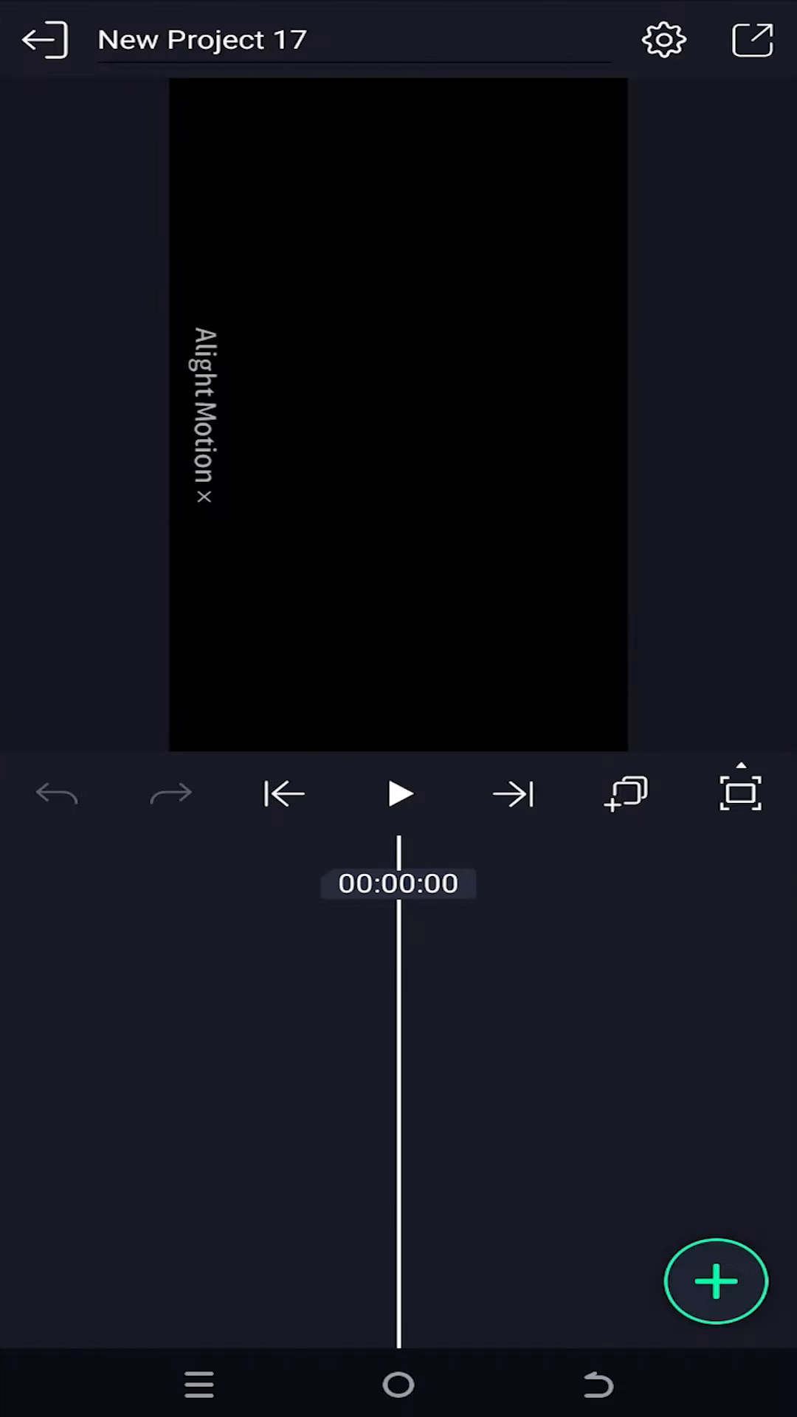
pyautogui.click(715, 1281)
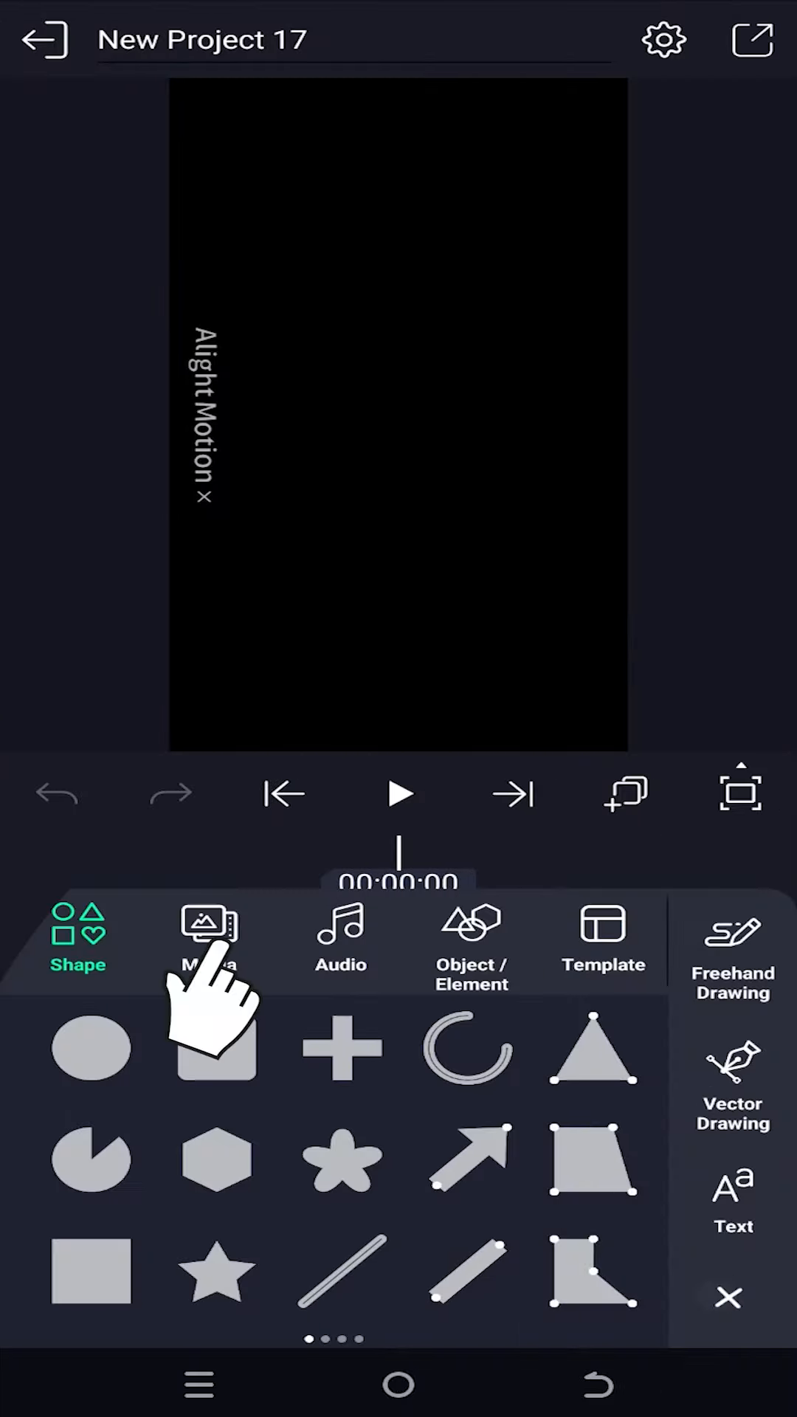
pyautogui.click(213, 939)
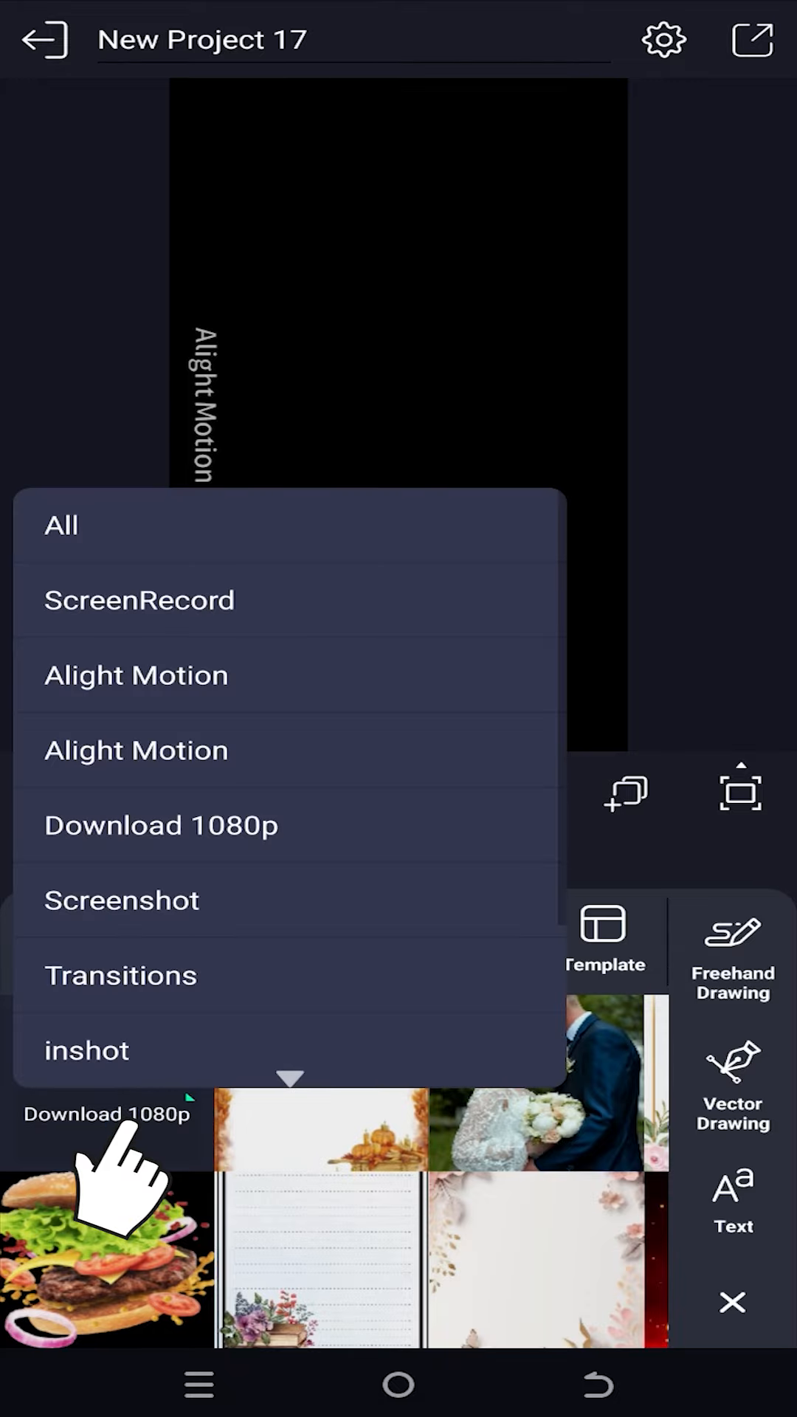
pyautogui.scroll(-3)
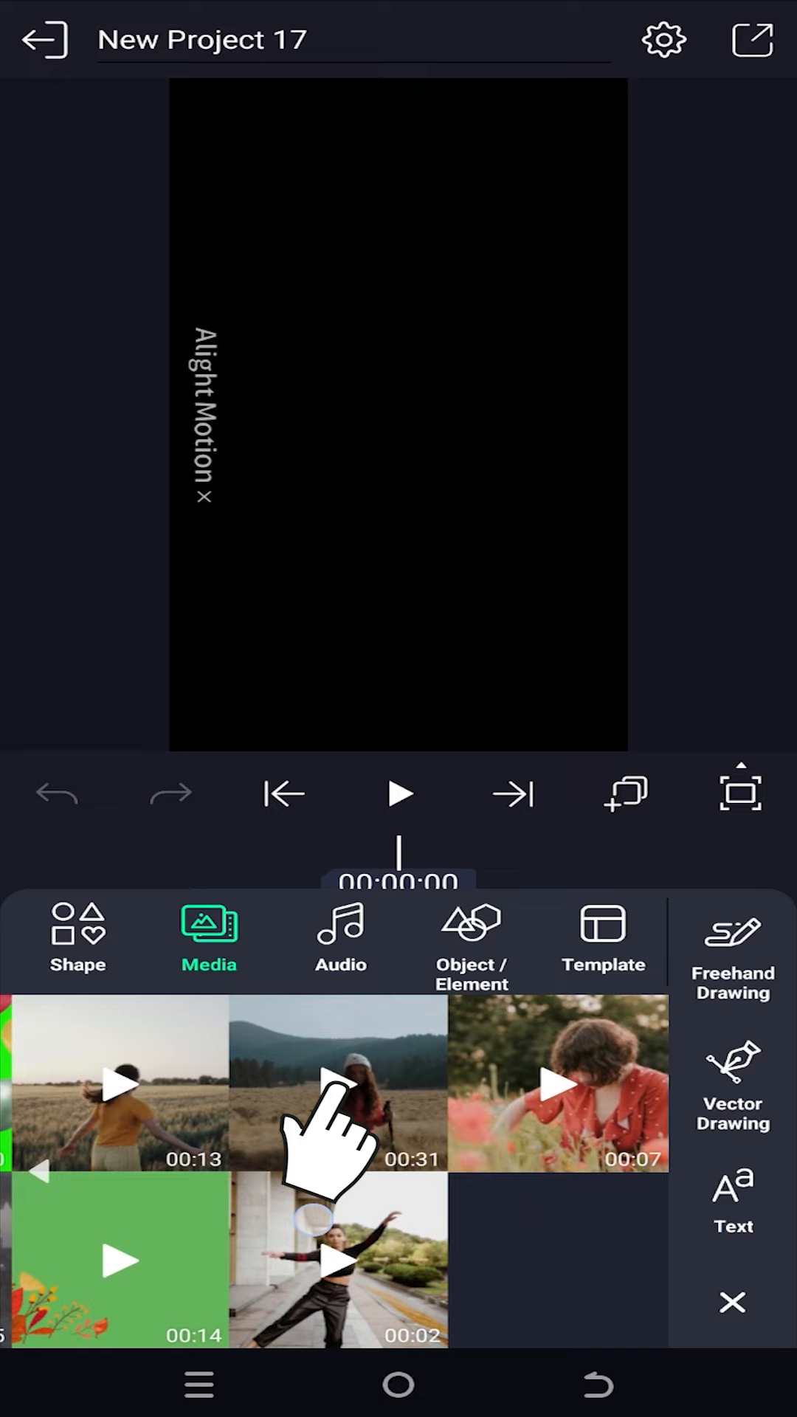
pyautogui.click(338, 1084)
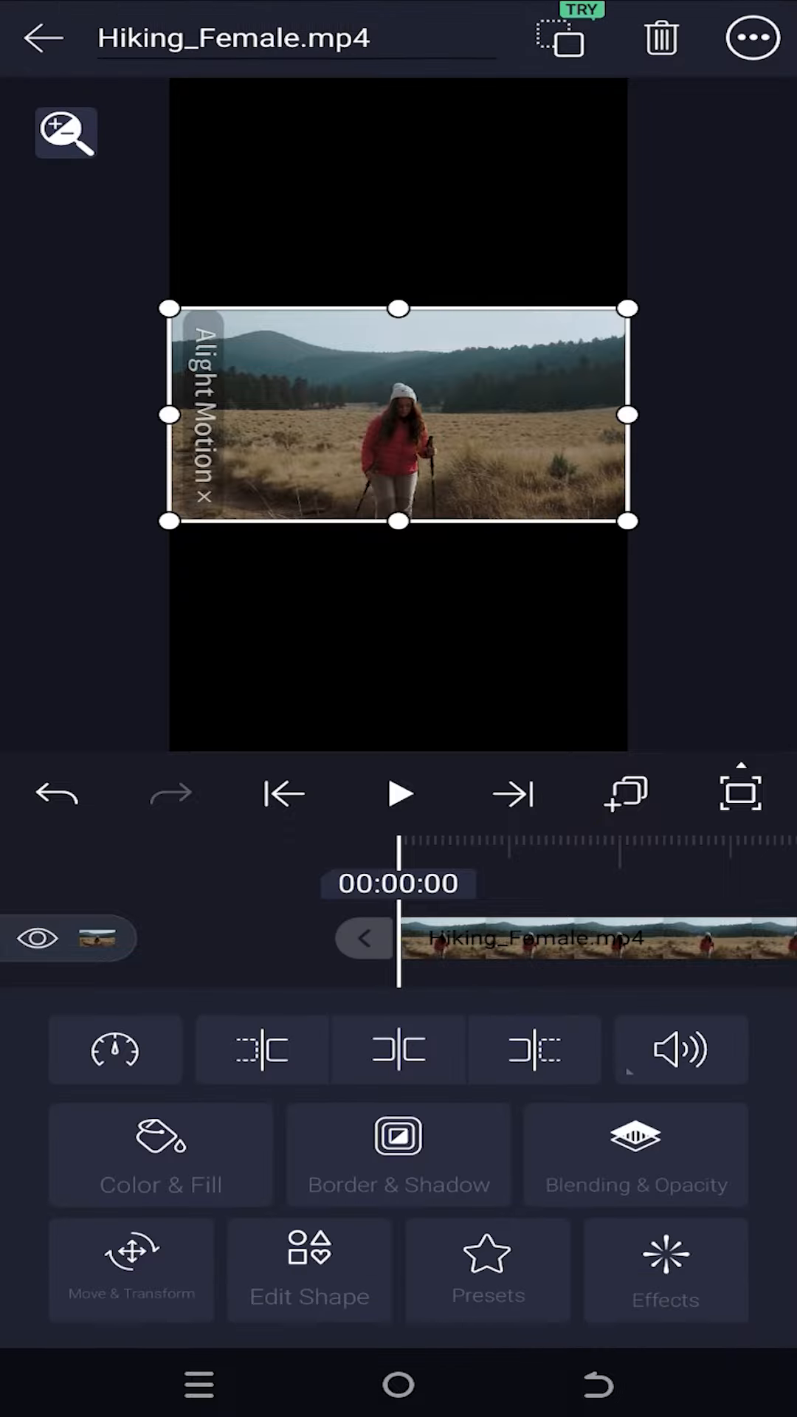
# Scale the hiking clip up to about 3473 × 1952 in Move & Transform
pyautogui.click(132, 1265)
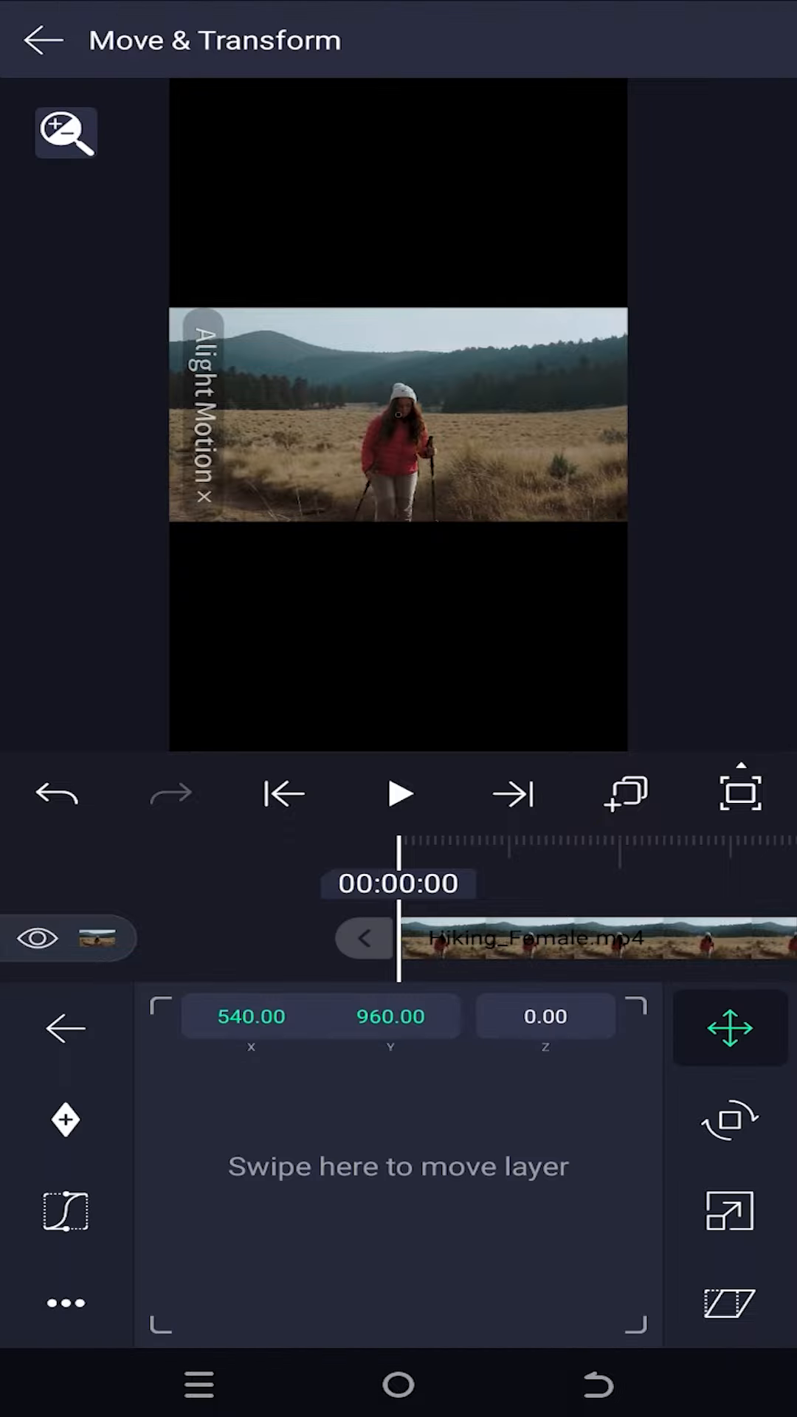
pyautogui.click(729, 1211)
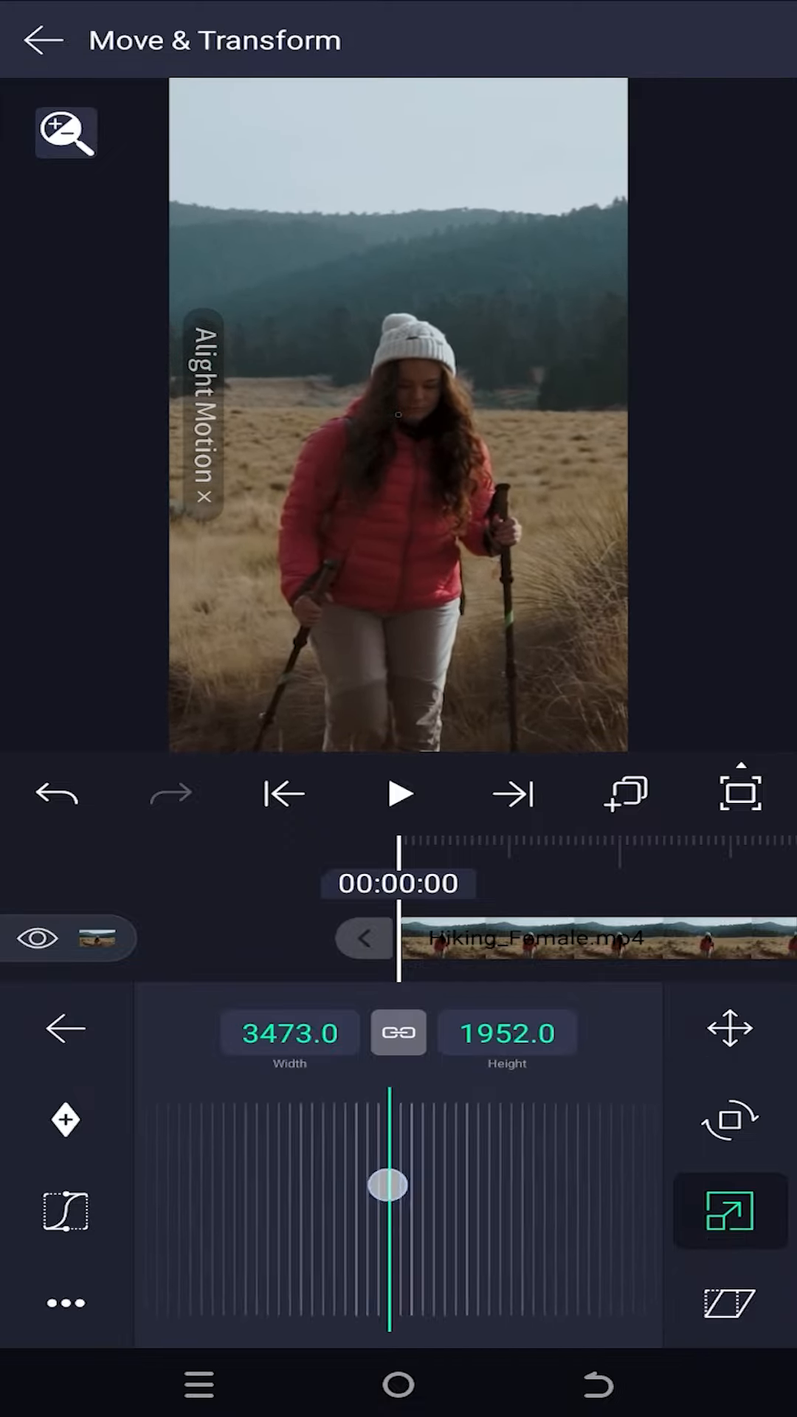
# Keyframe the clip's position, shifting it left then right so X reaches about 374.82
pyautogui.click(729, 1027)
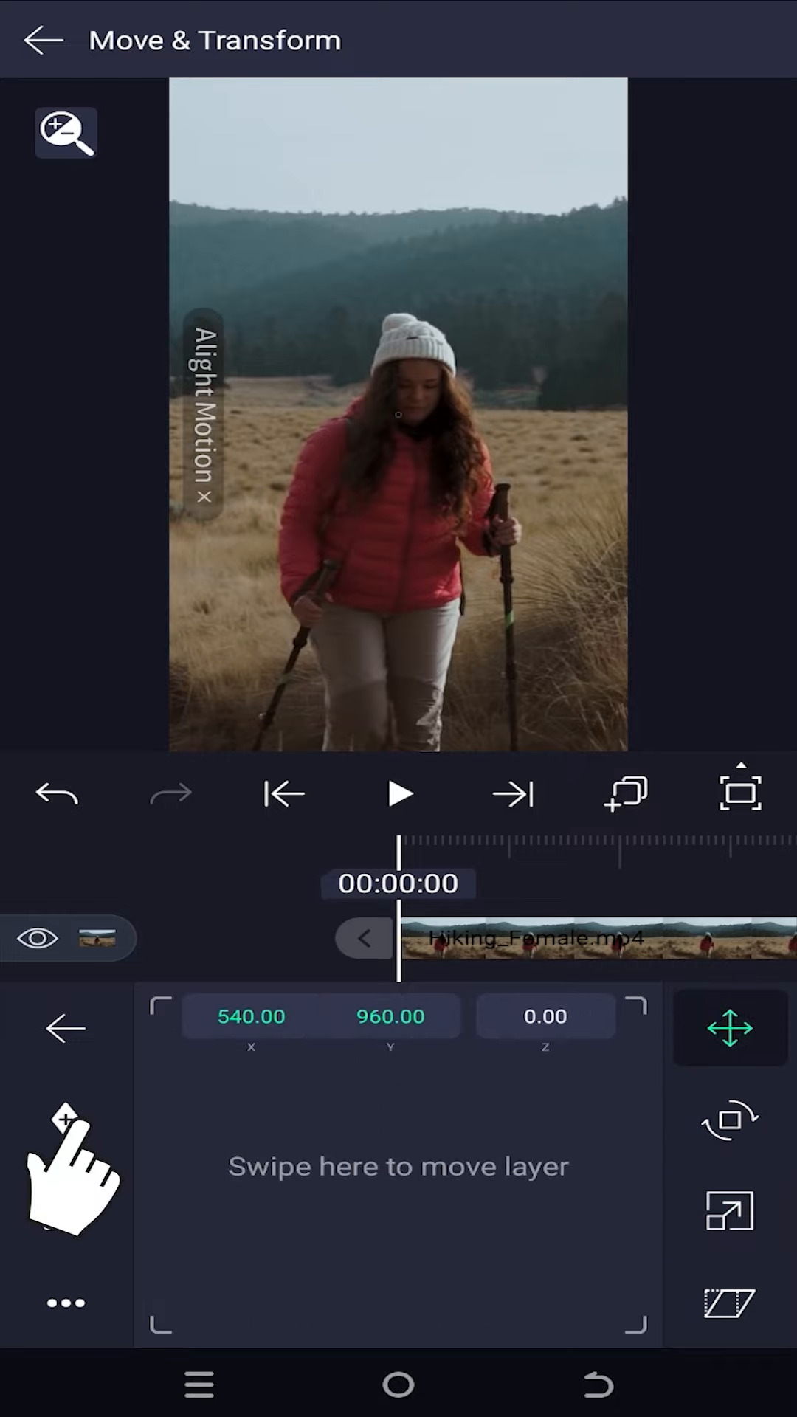
pyautogui.click(399, 793)
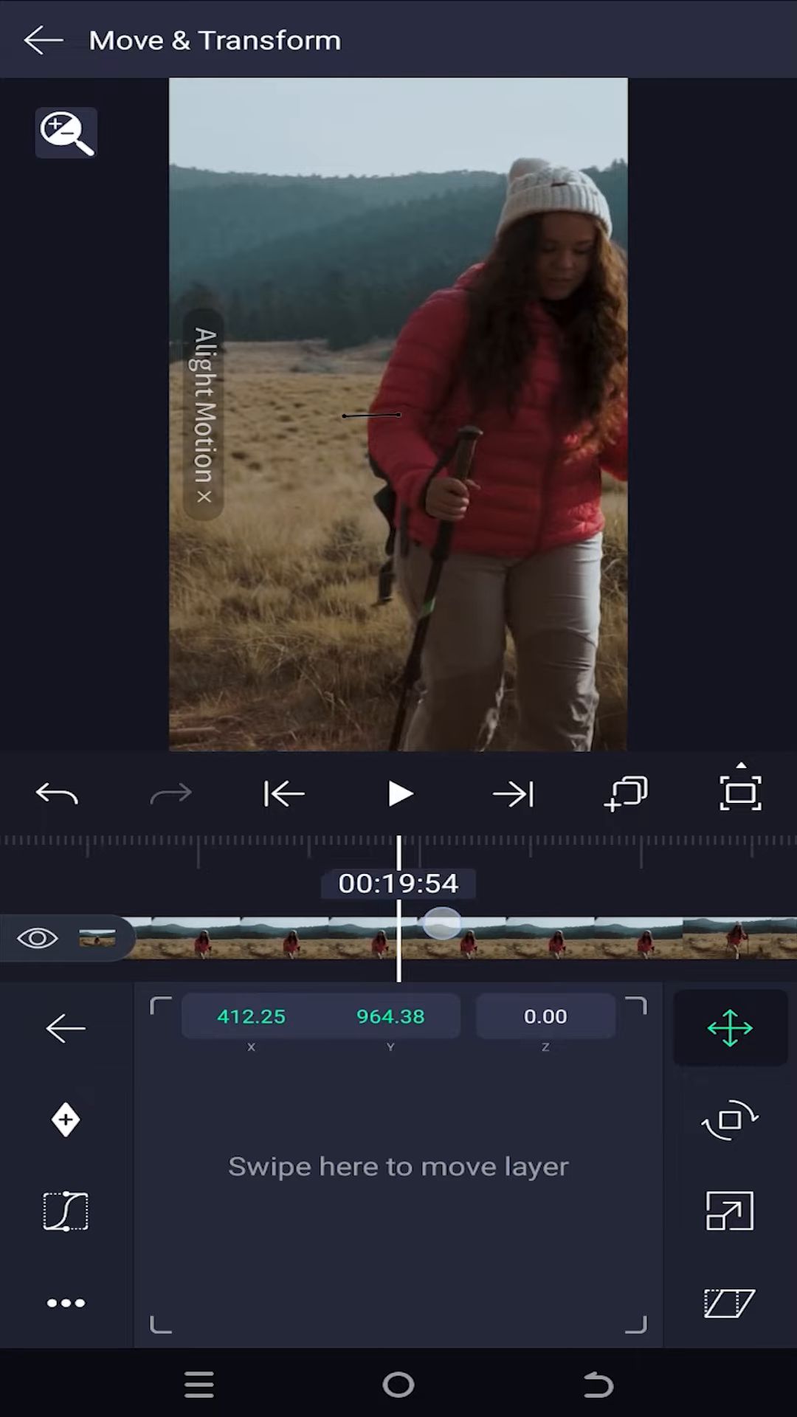
pyautogui.moveTo(452, 1187); pyautogui.dragTo(379, 1188)
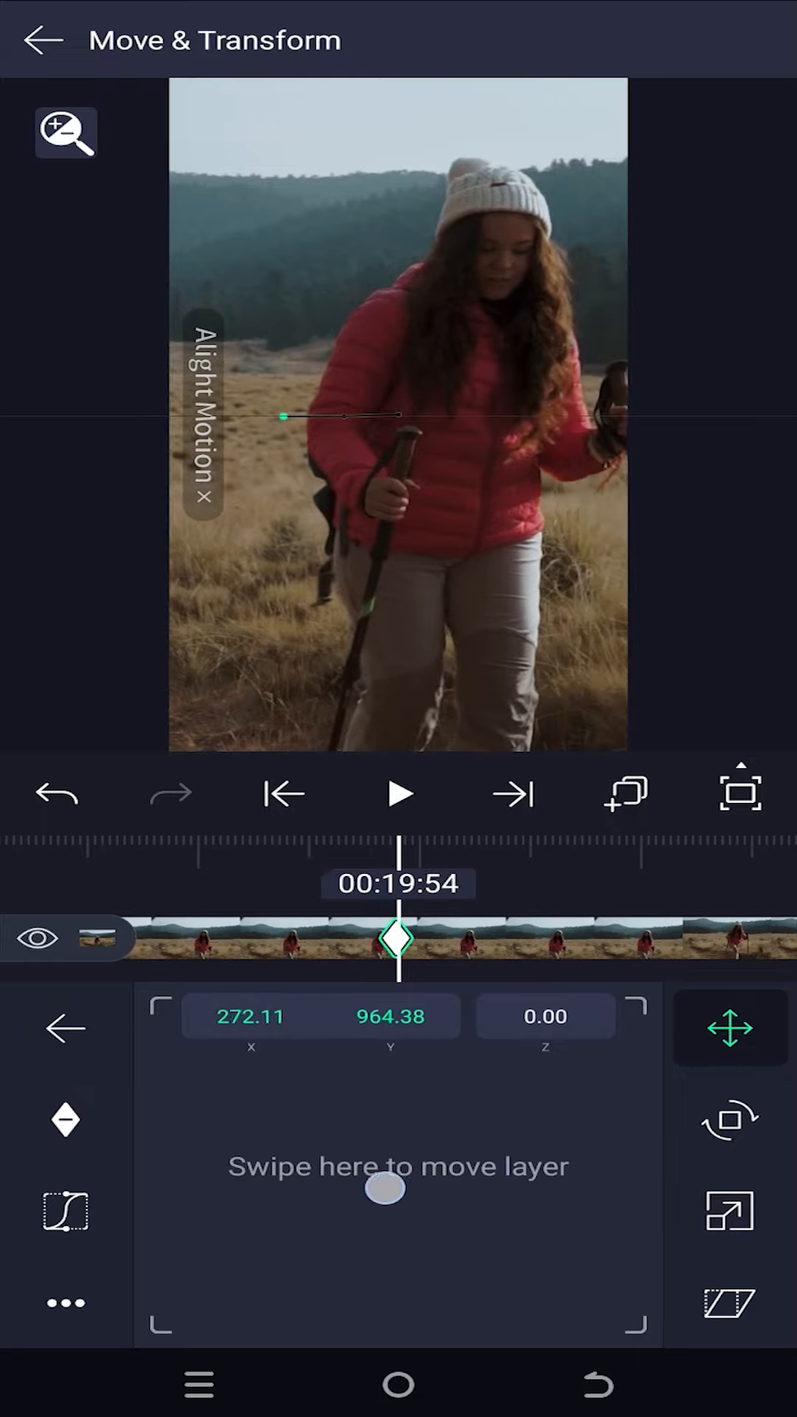
pyautogui.moveTo(379, 1188); pyautogui.dragTo(321, 1192)
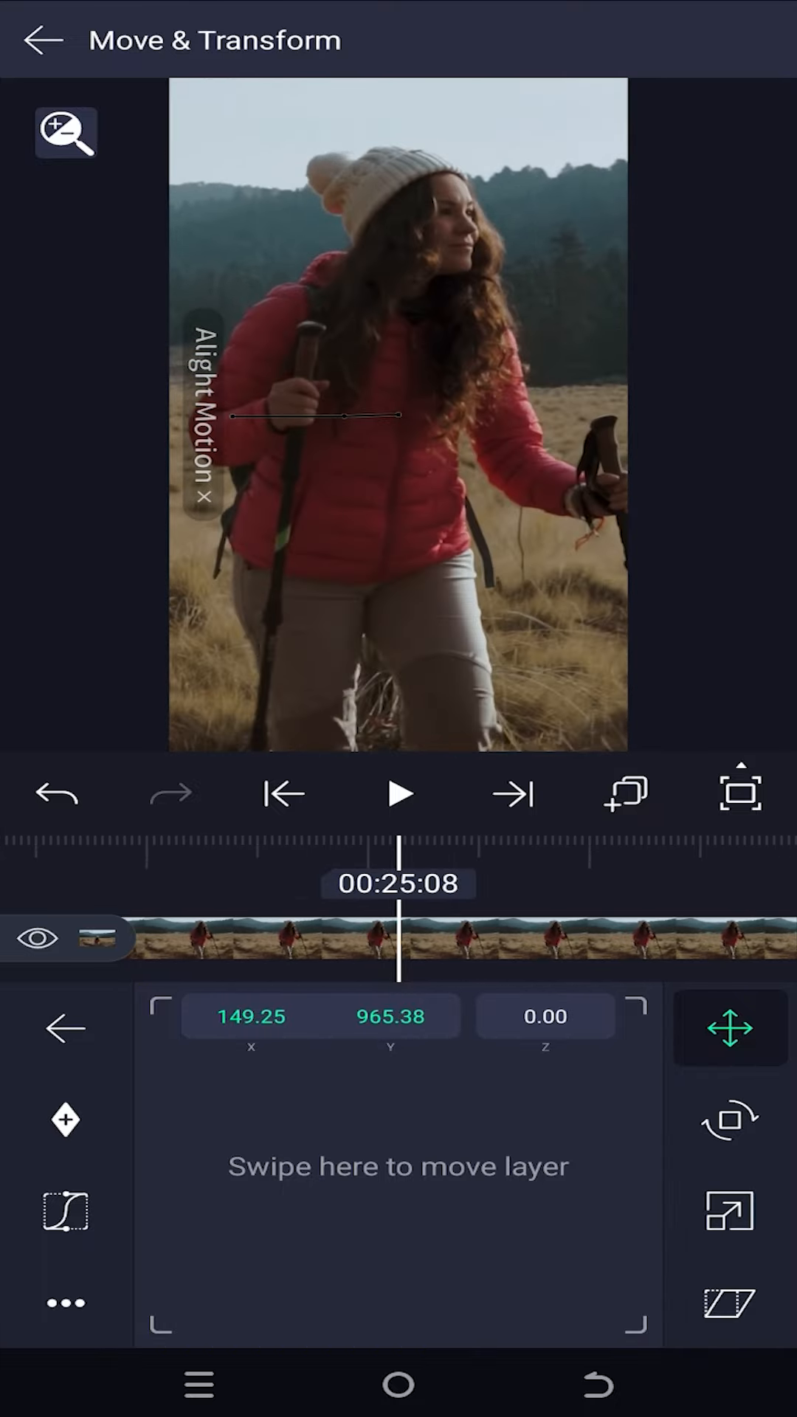
pyautogui.moveTo(398, 1166); pyautogui.dragTo(443, 1188)
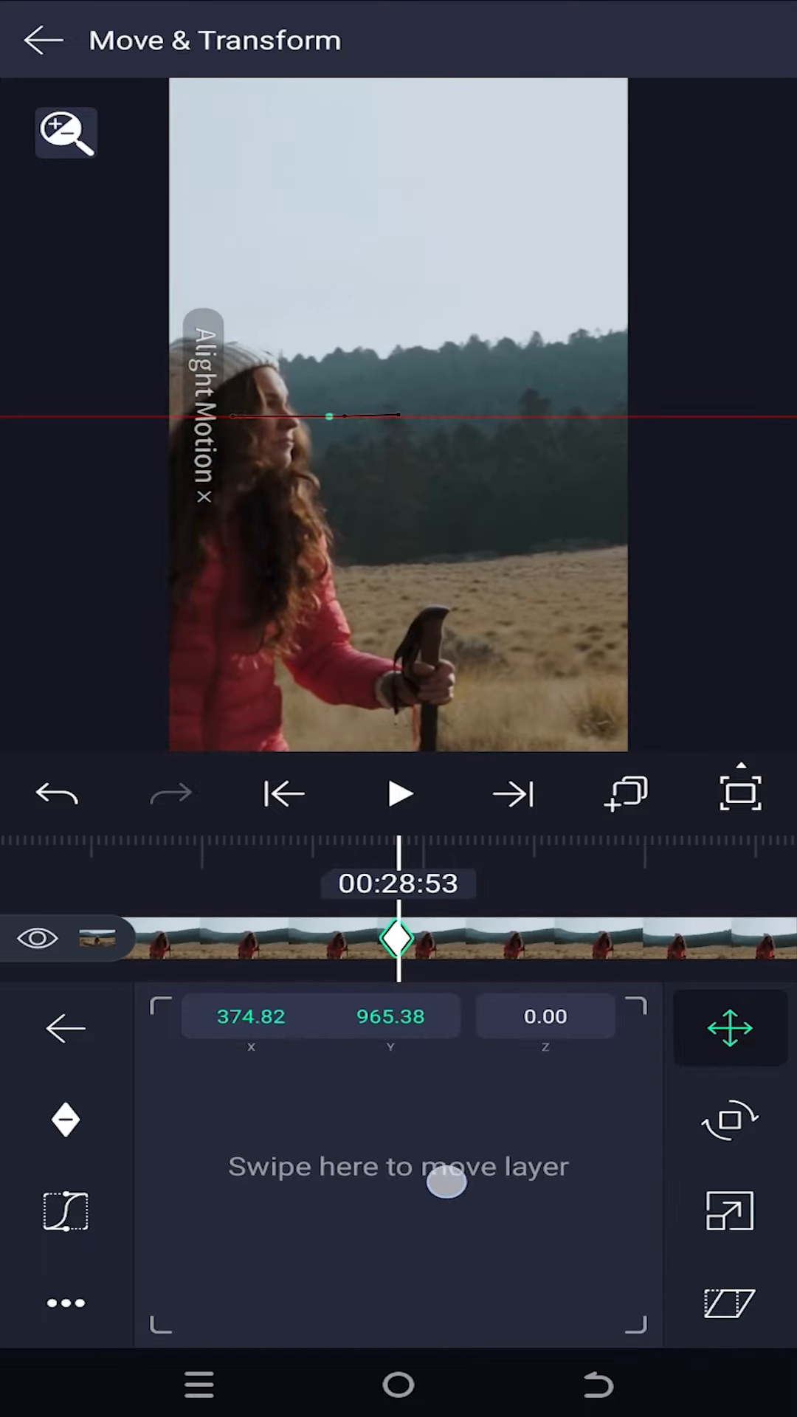